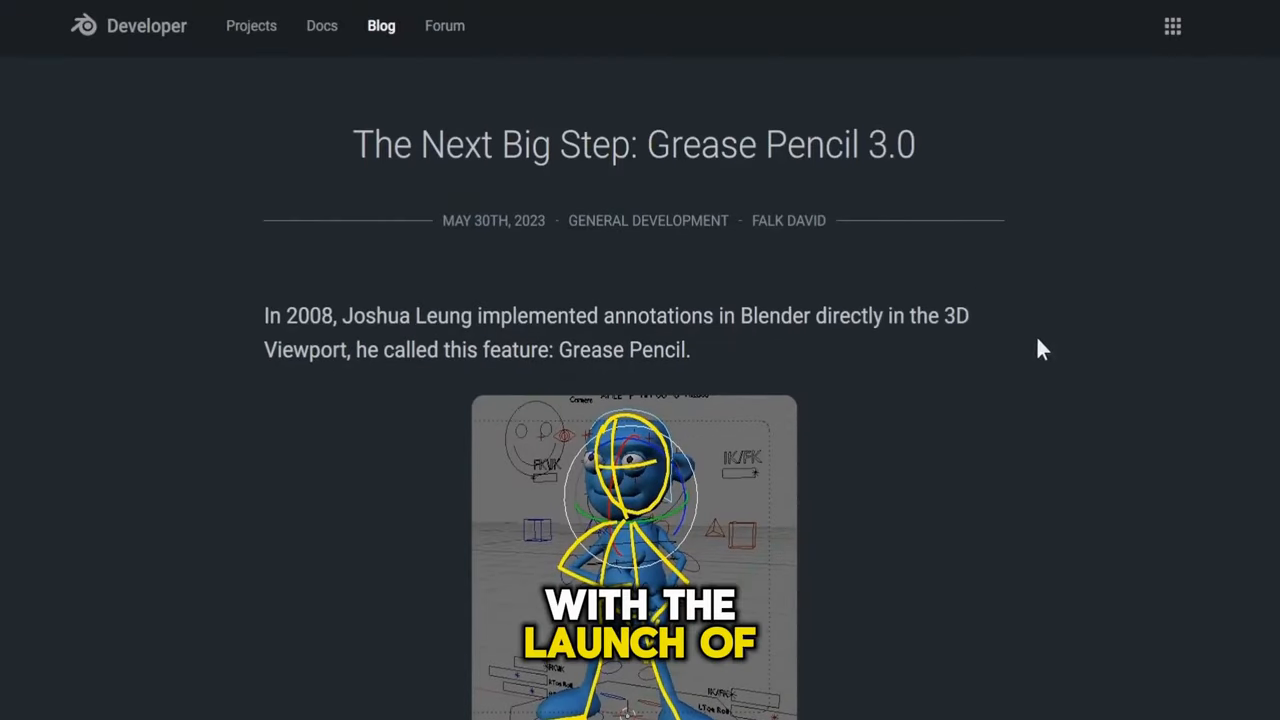
- Highlight the 'Grease Pencil 3.0' title and scroll through the development news page
drag(648, 144, 916, 144)
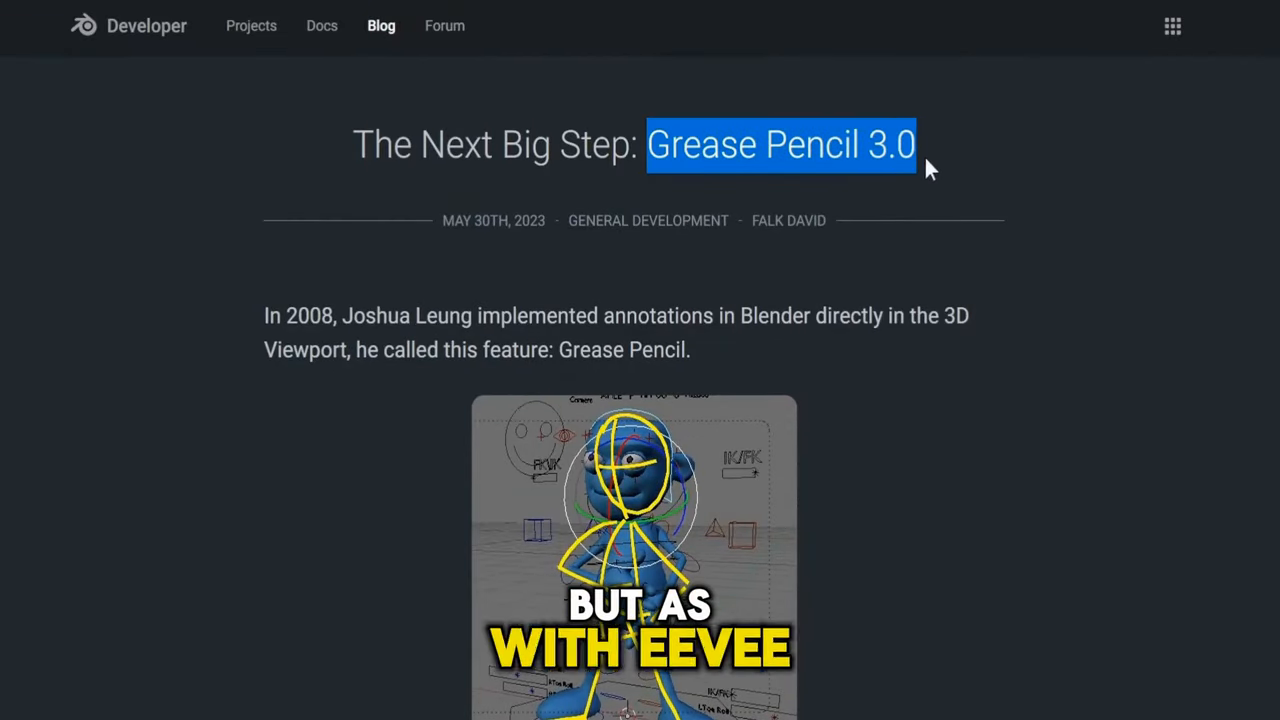
scroll(down, 3)
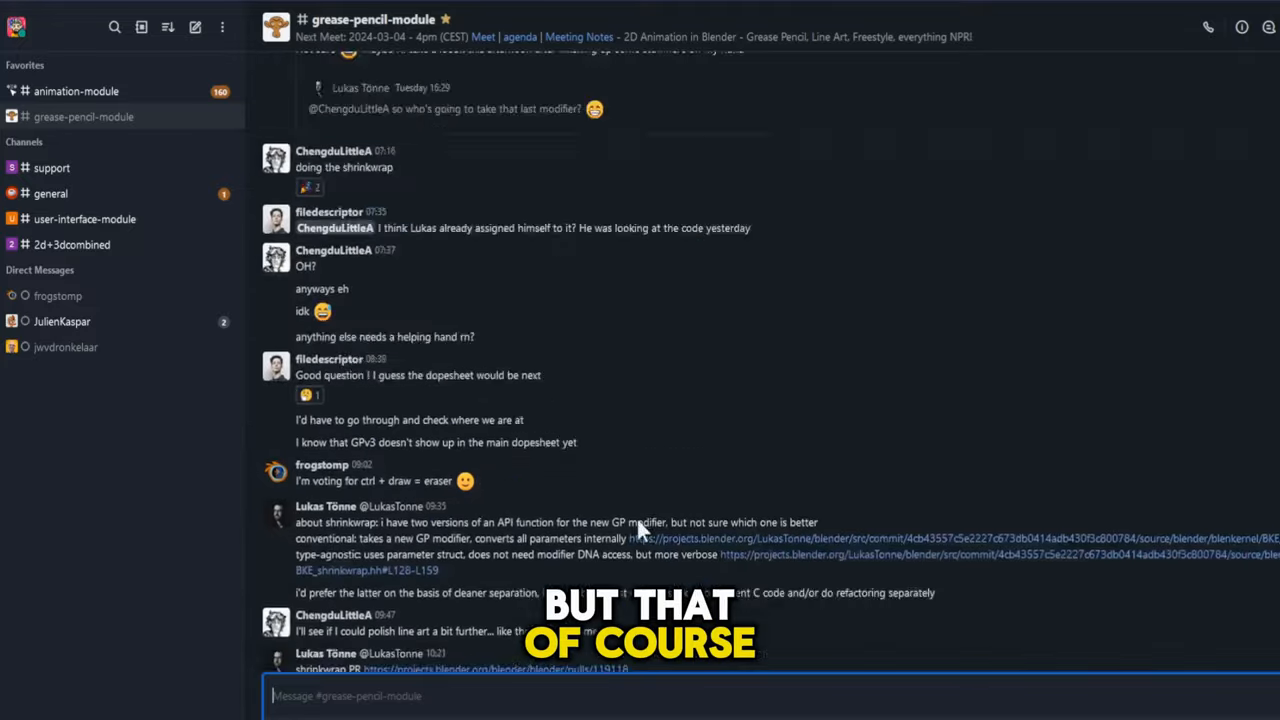
scroll(down, 3)
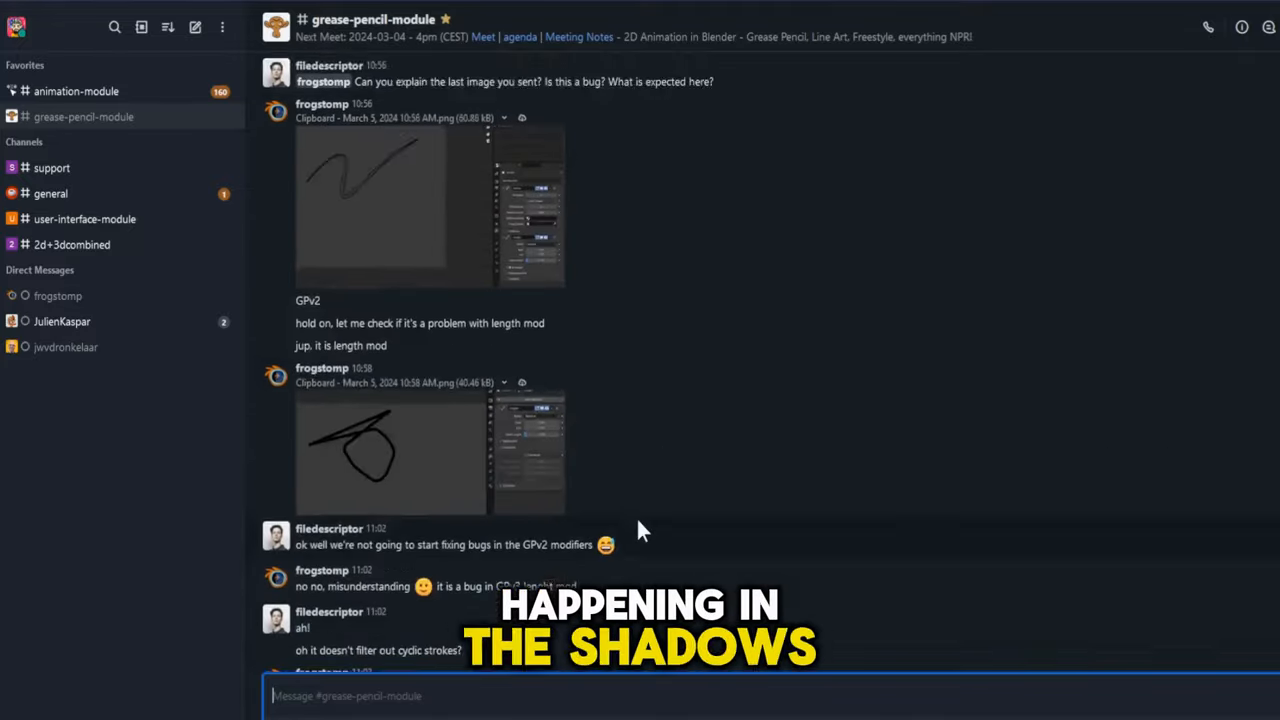
scroll(down, 3)
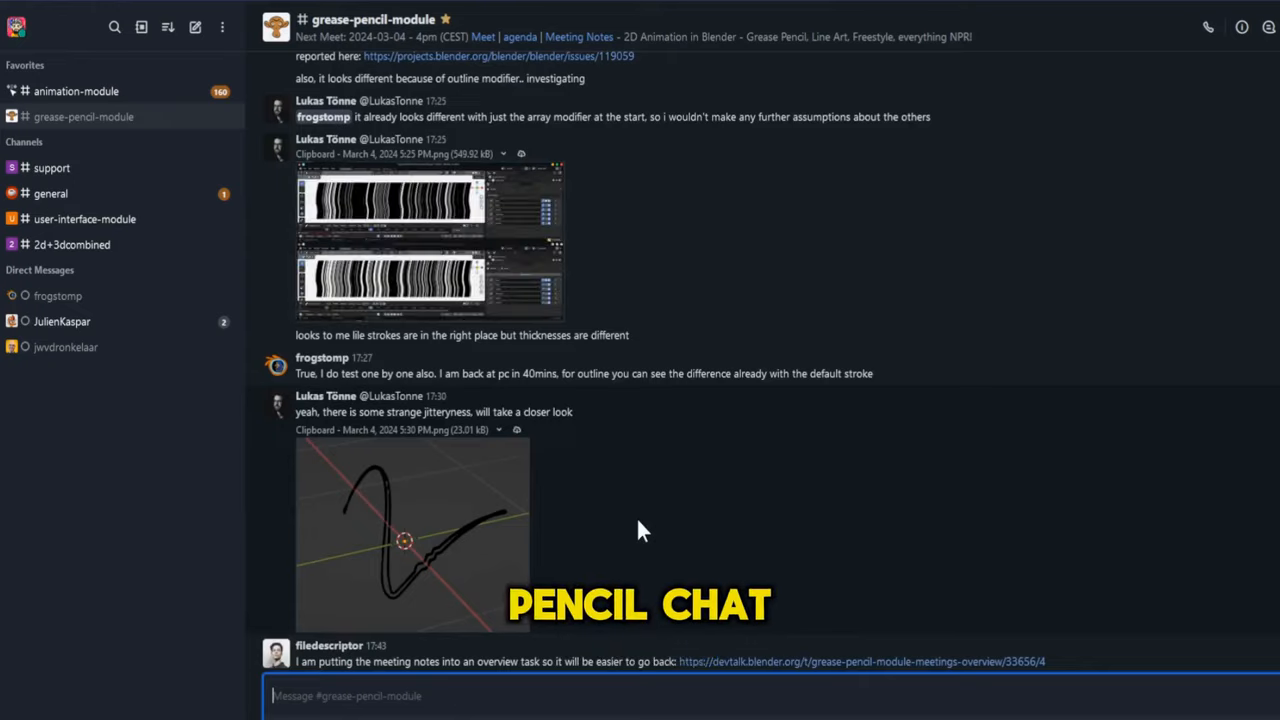
scroll(down, 3)
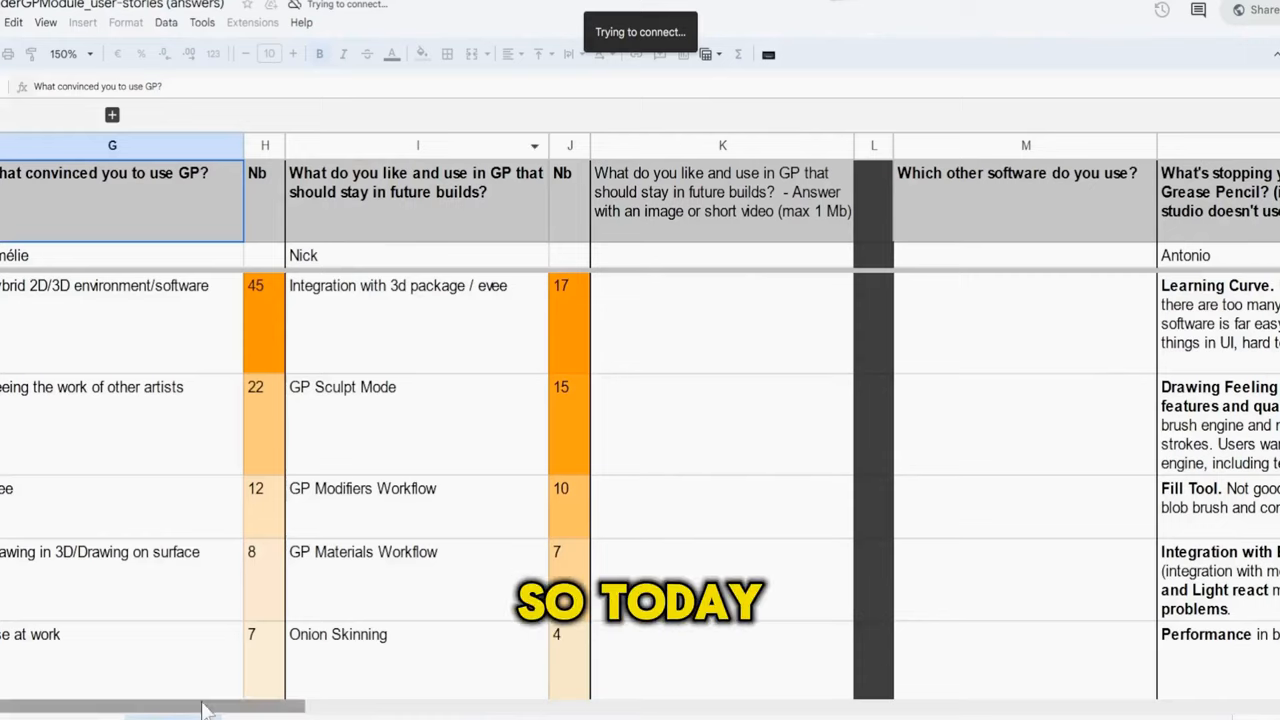
scroll(right, 3)
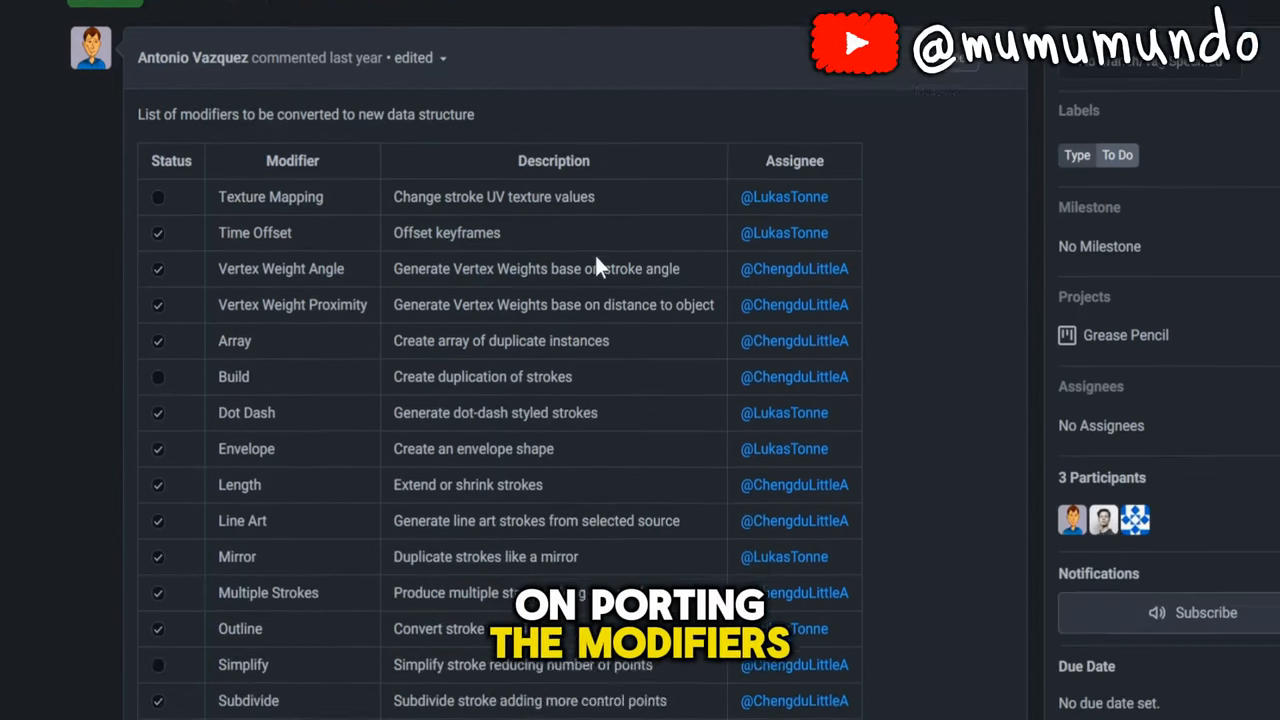
scroll(down, 3)
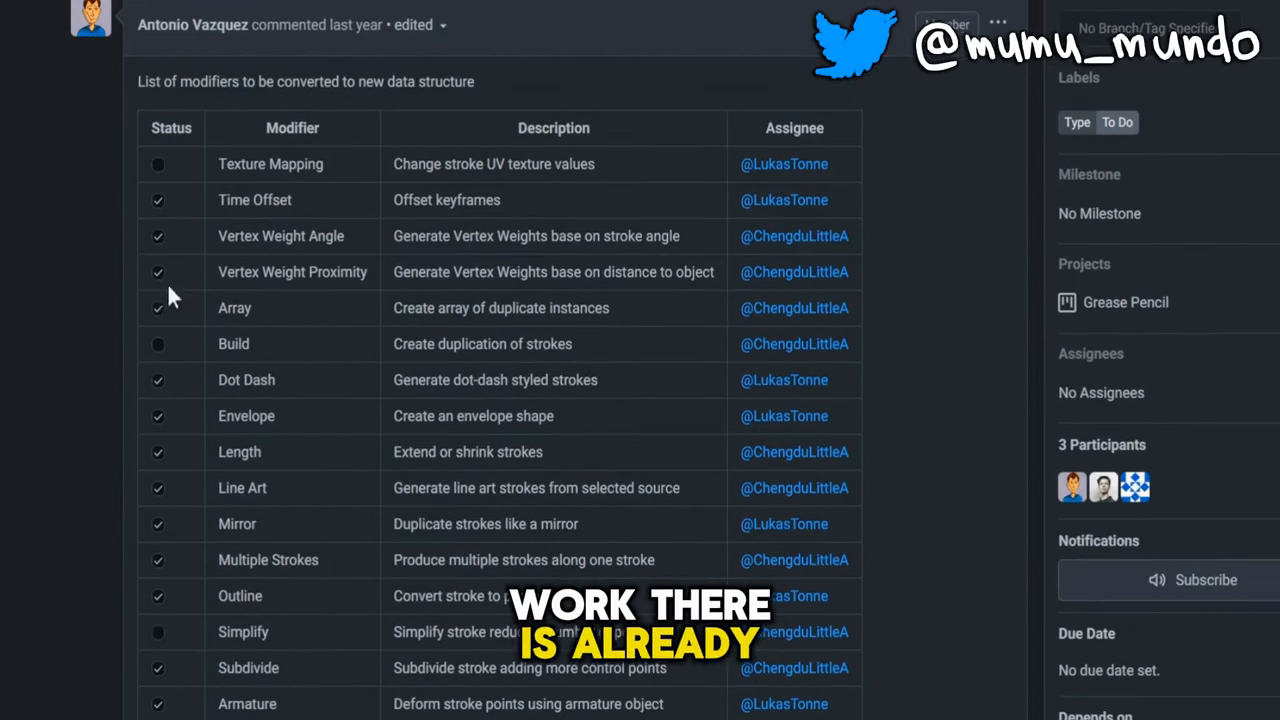
scroll(down, 3)
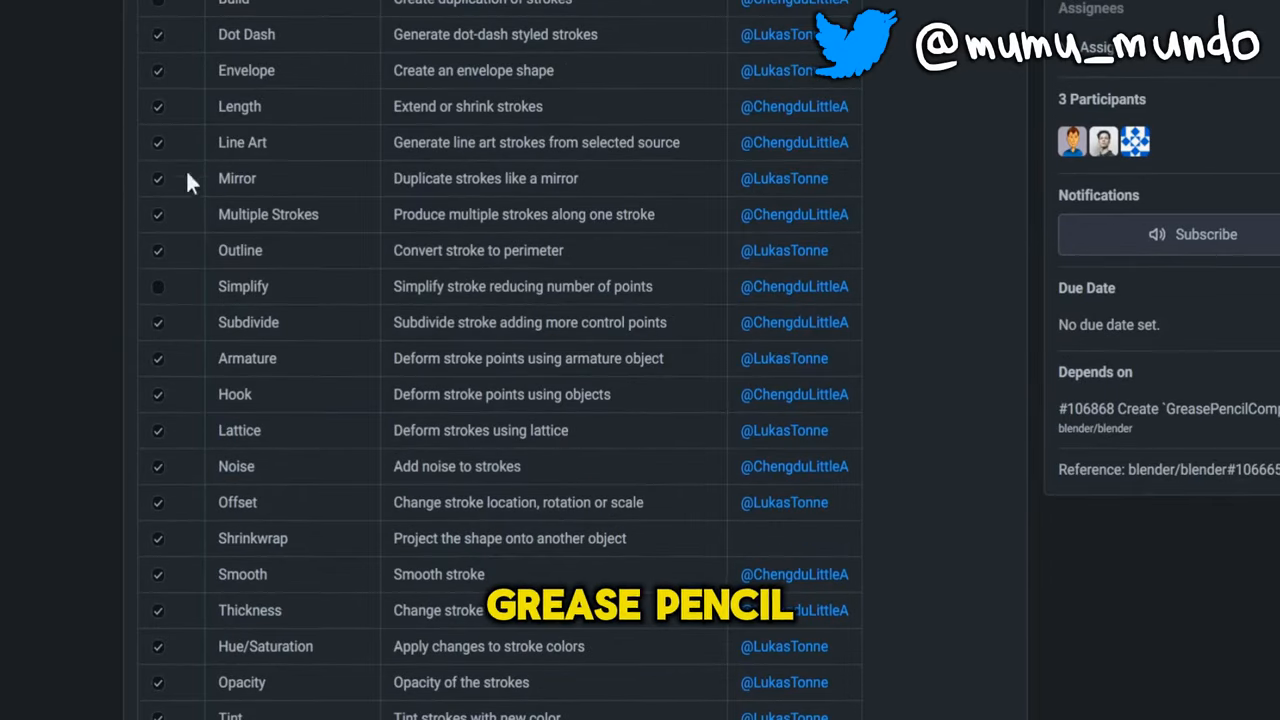
scroll(down, 3)
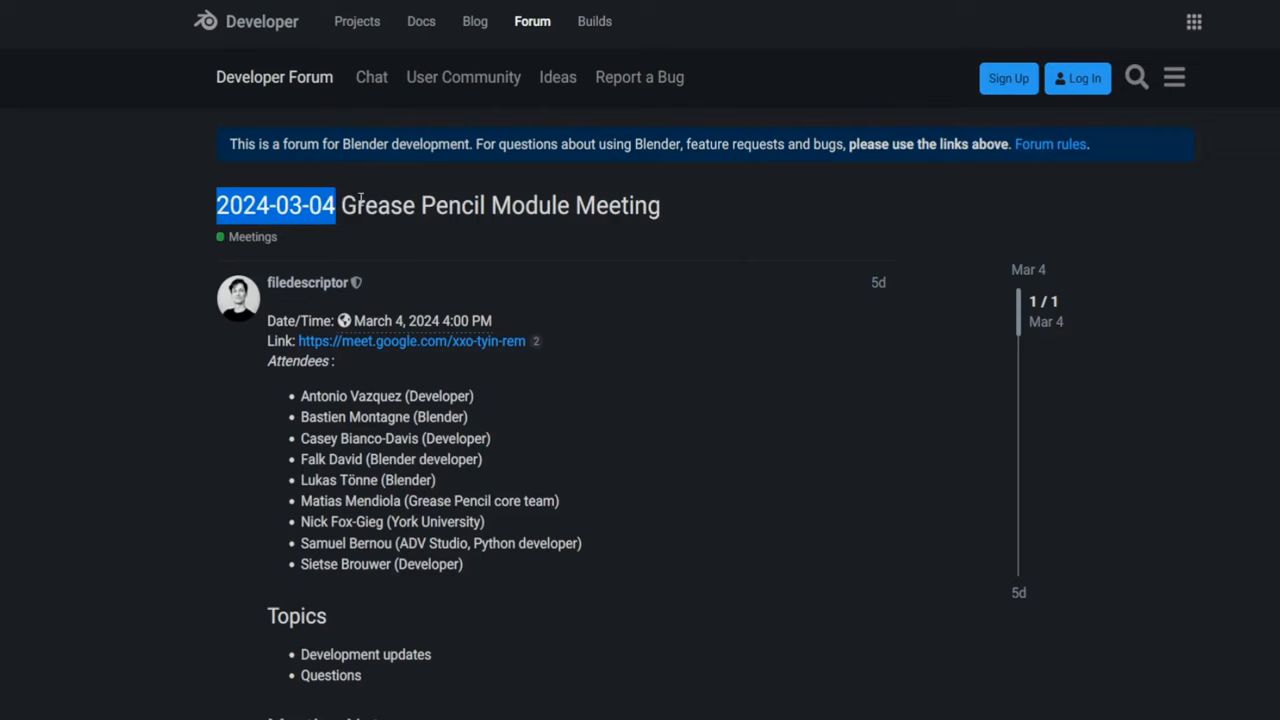
scroll(down, 3)
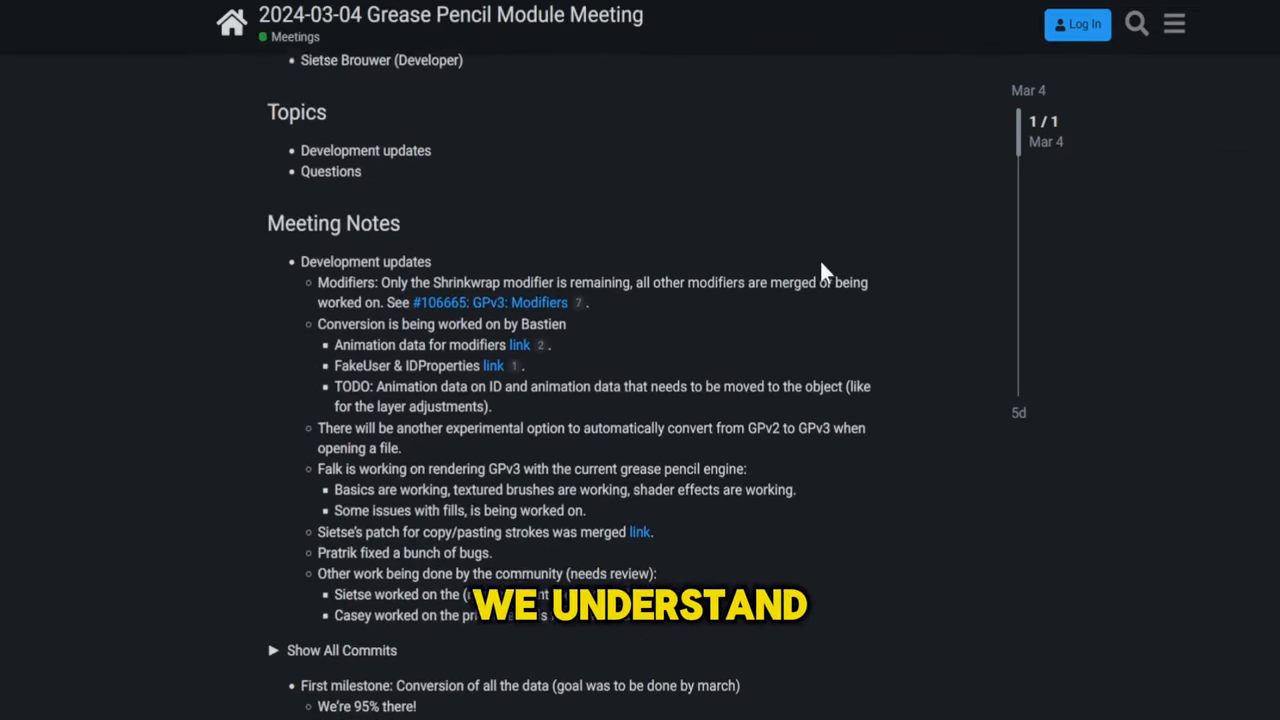
scroll(down, 3)
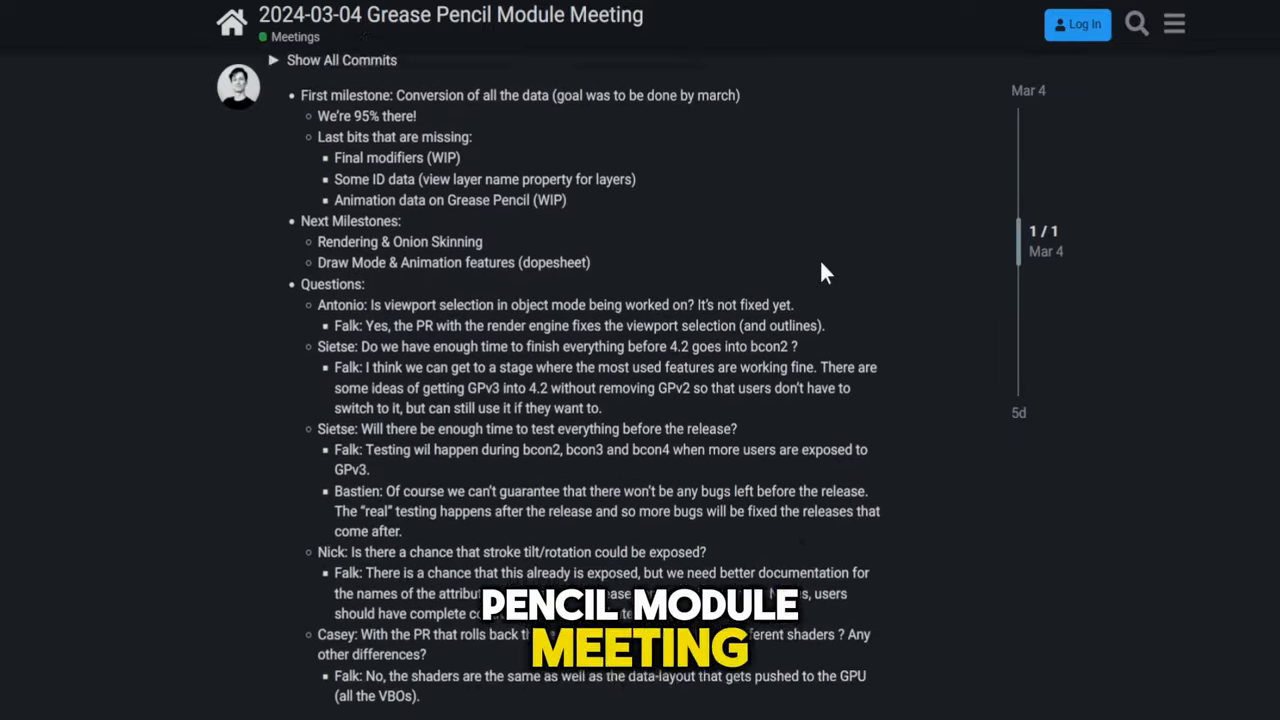
scroll(down, 3)
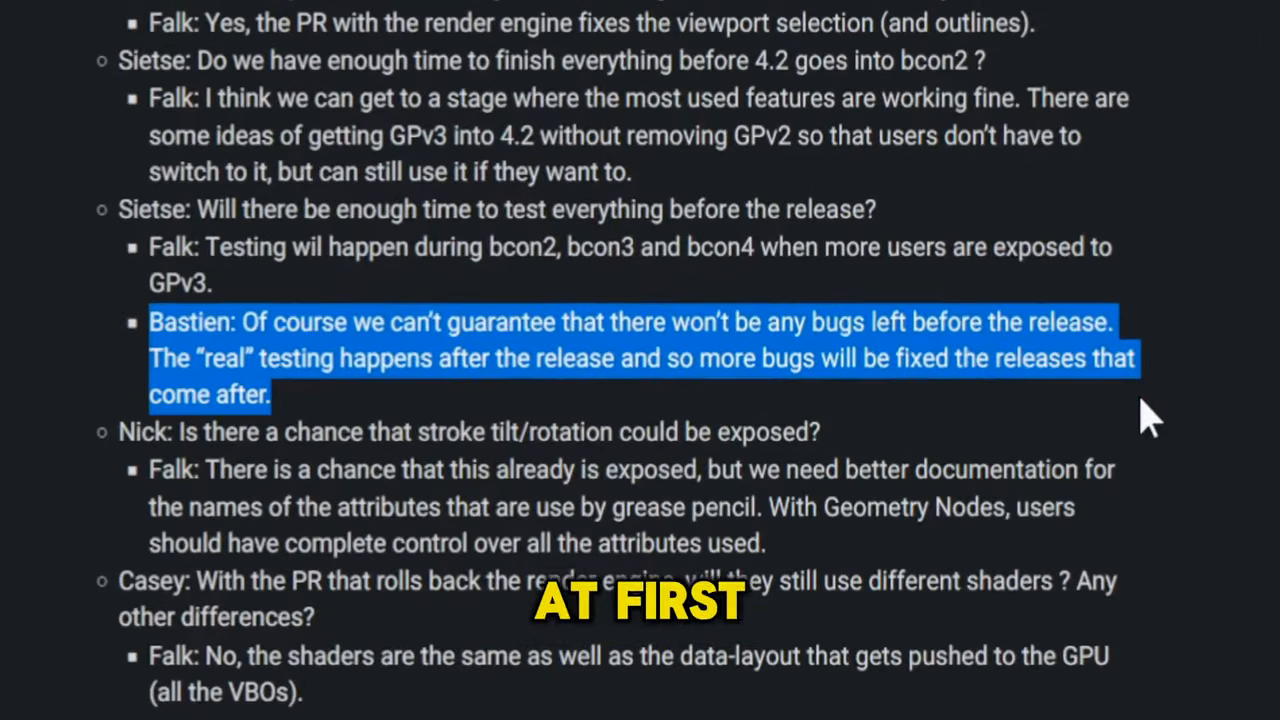
- Select the FREE outline object and search the operators for 'convert' to list Convert To Grease Pencil
double_click(728, 358)
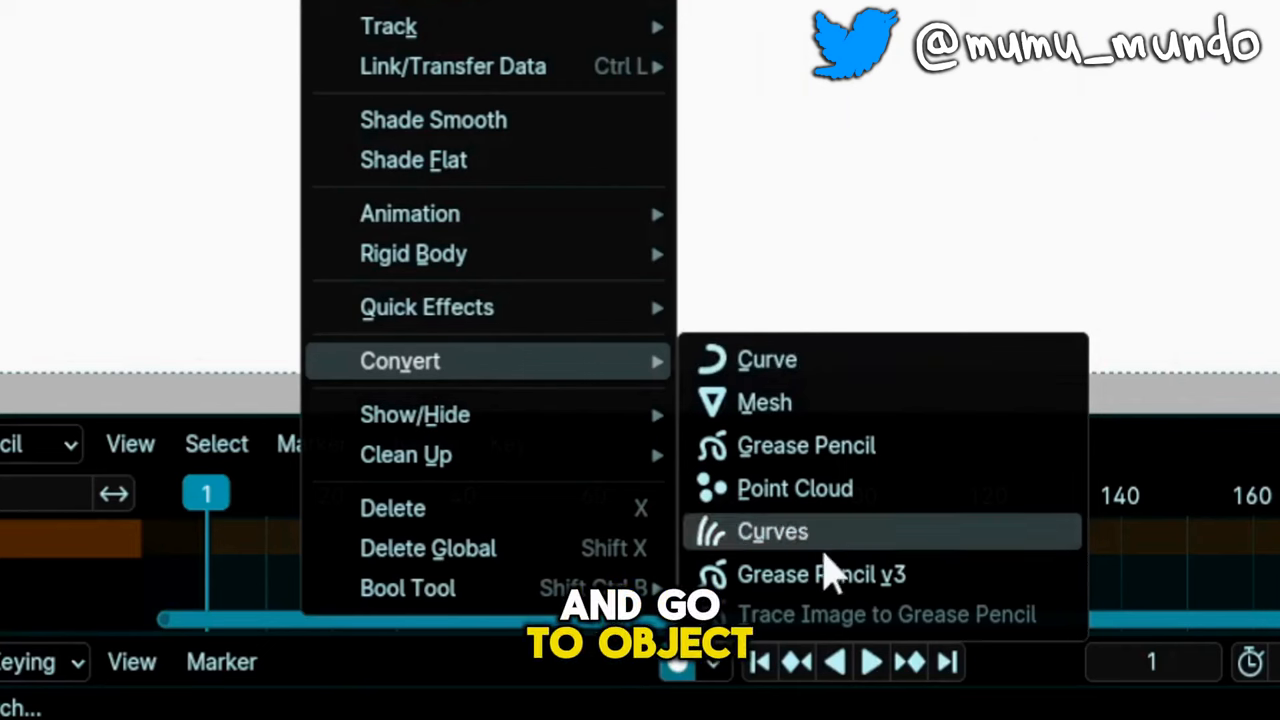
mouse_move(800, 574)
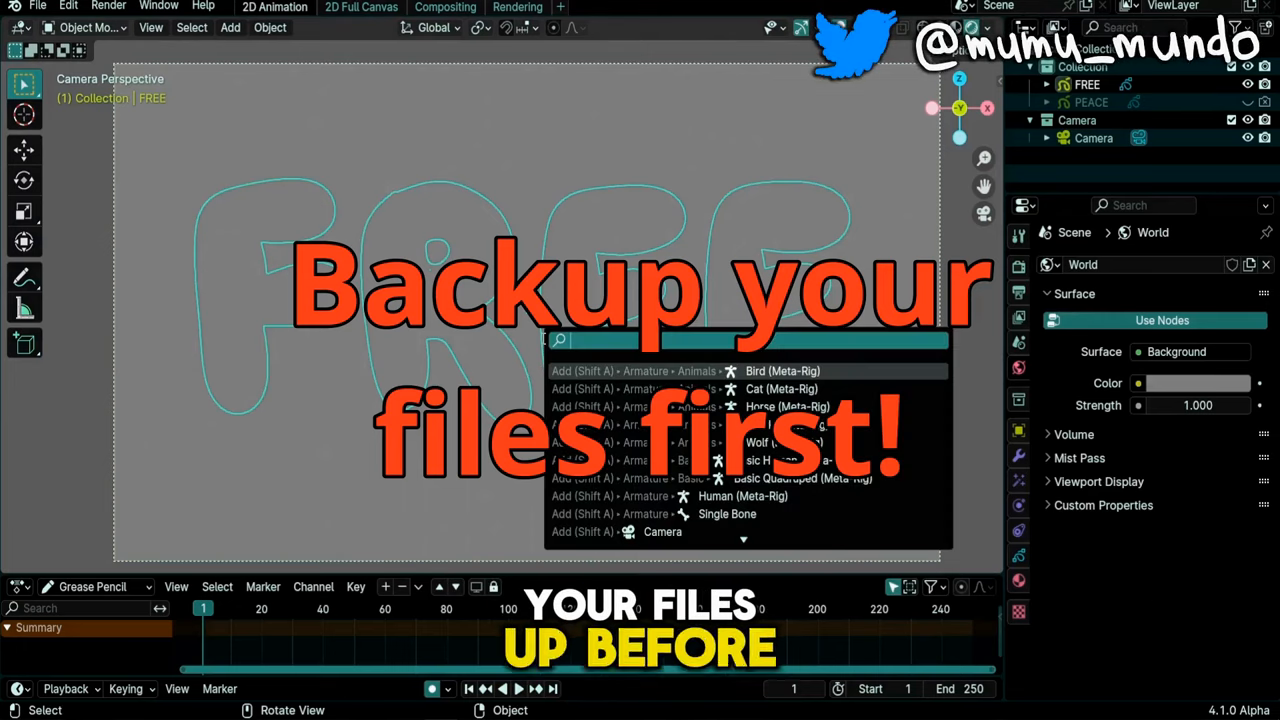
text(convert)
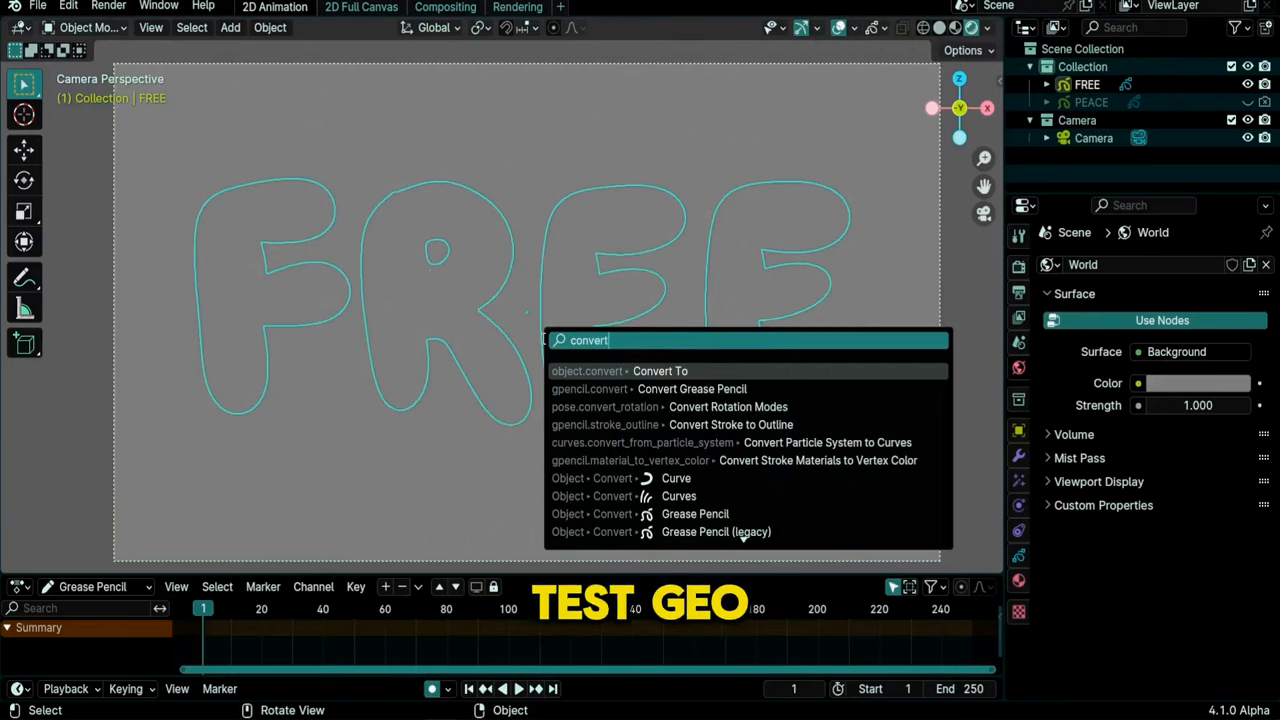